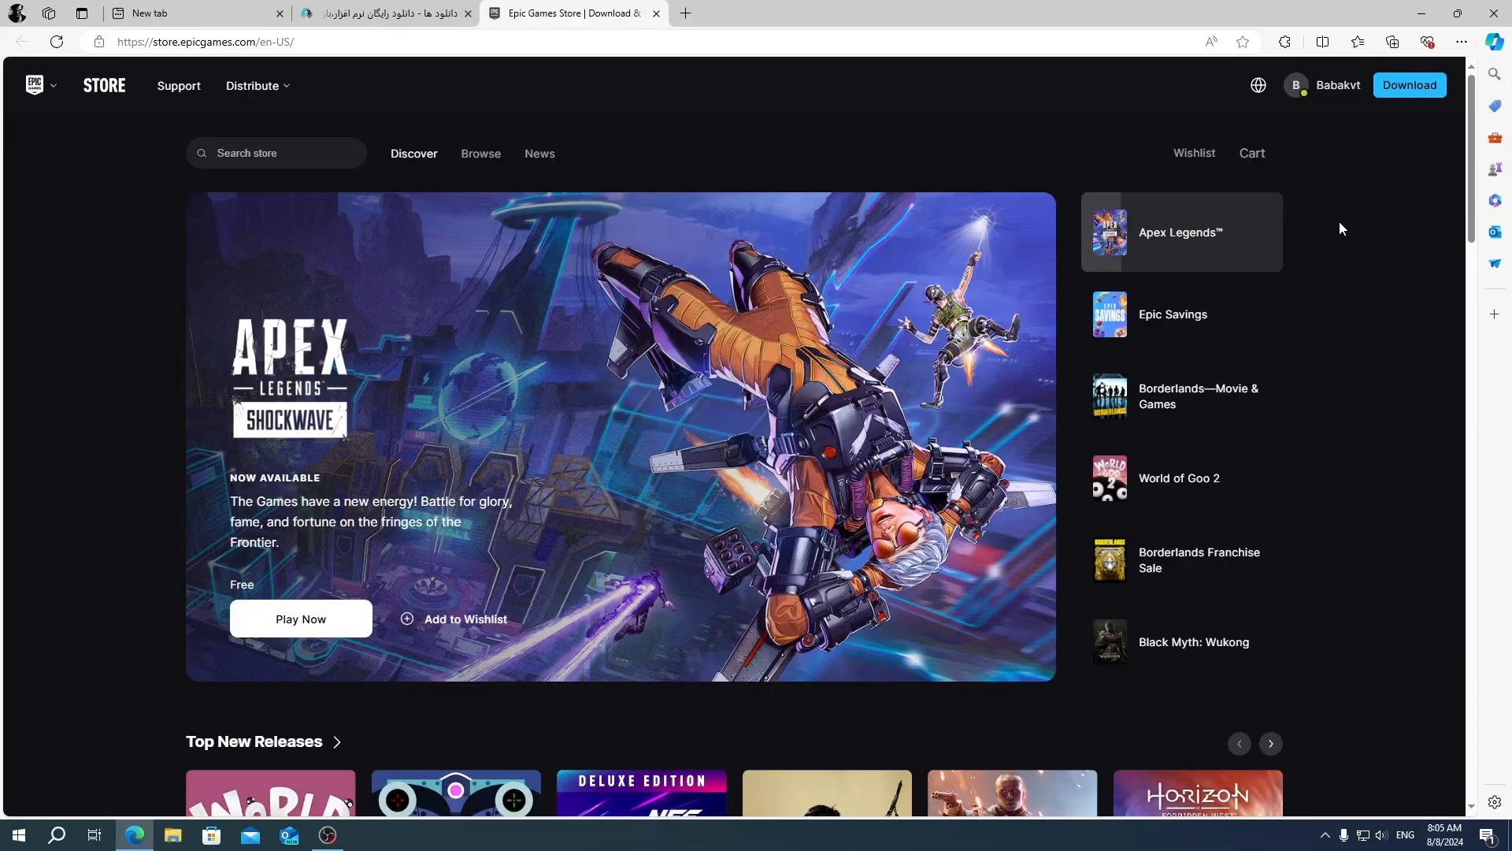
pyautogui.moveTo(884, 538)
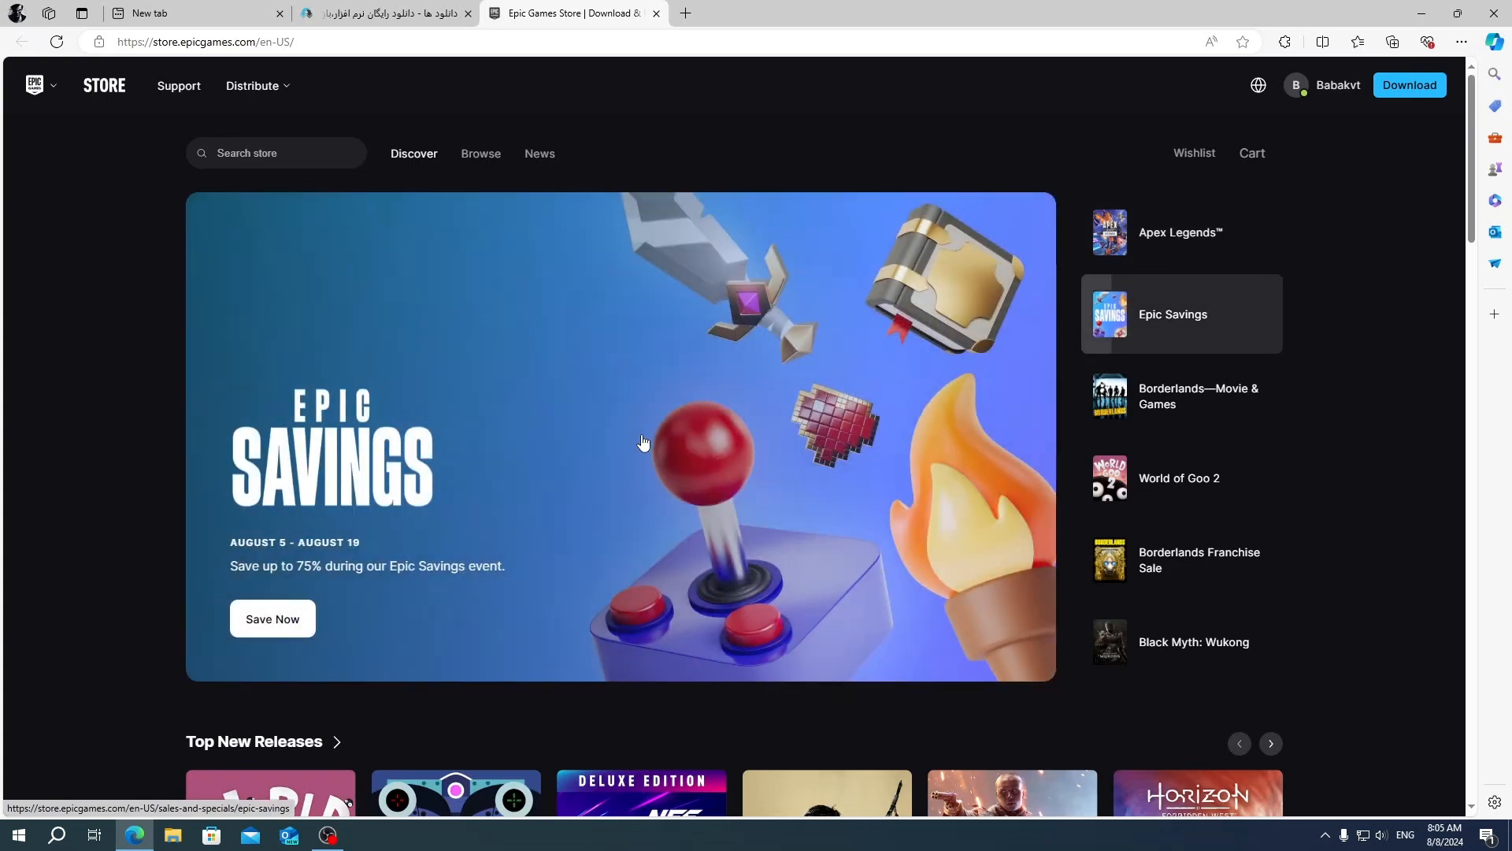
pyautogui.moveTo(751, 627)
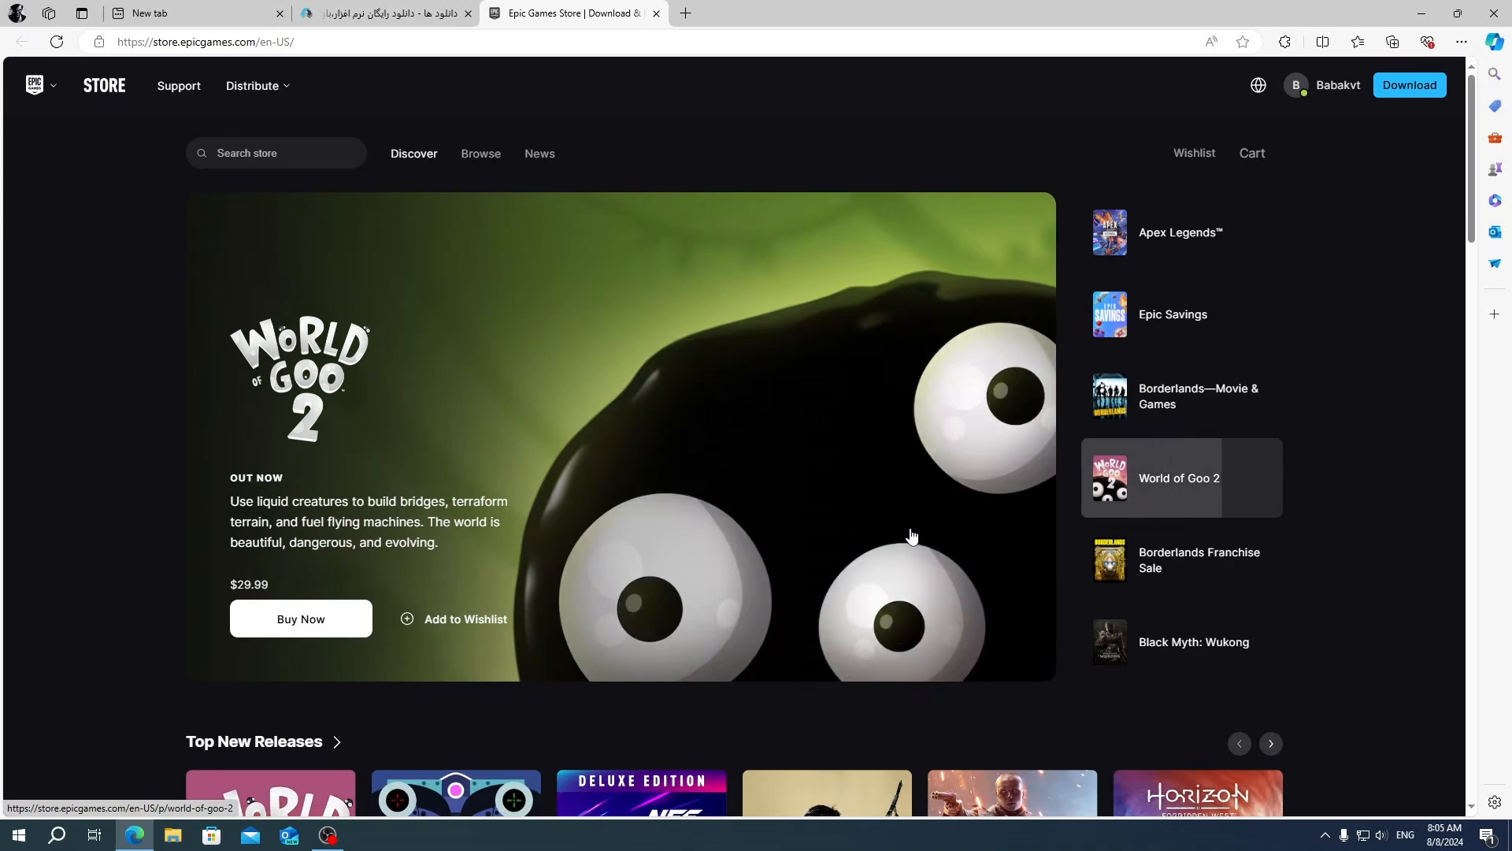
pyautogui.moveTo(945, 660)
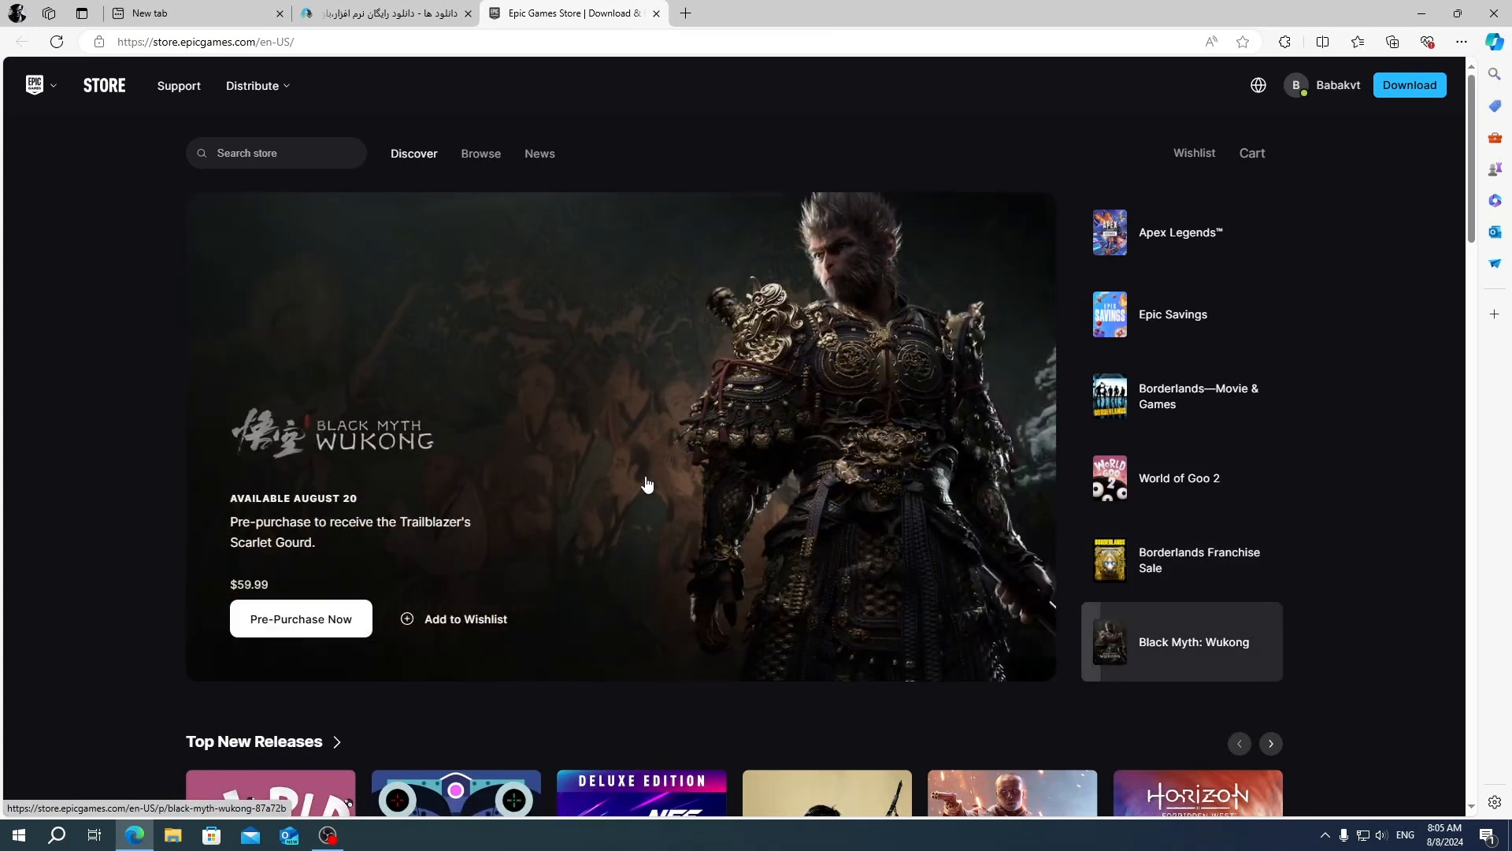
pyautogui.moveTo(828, 275)
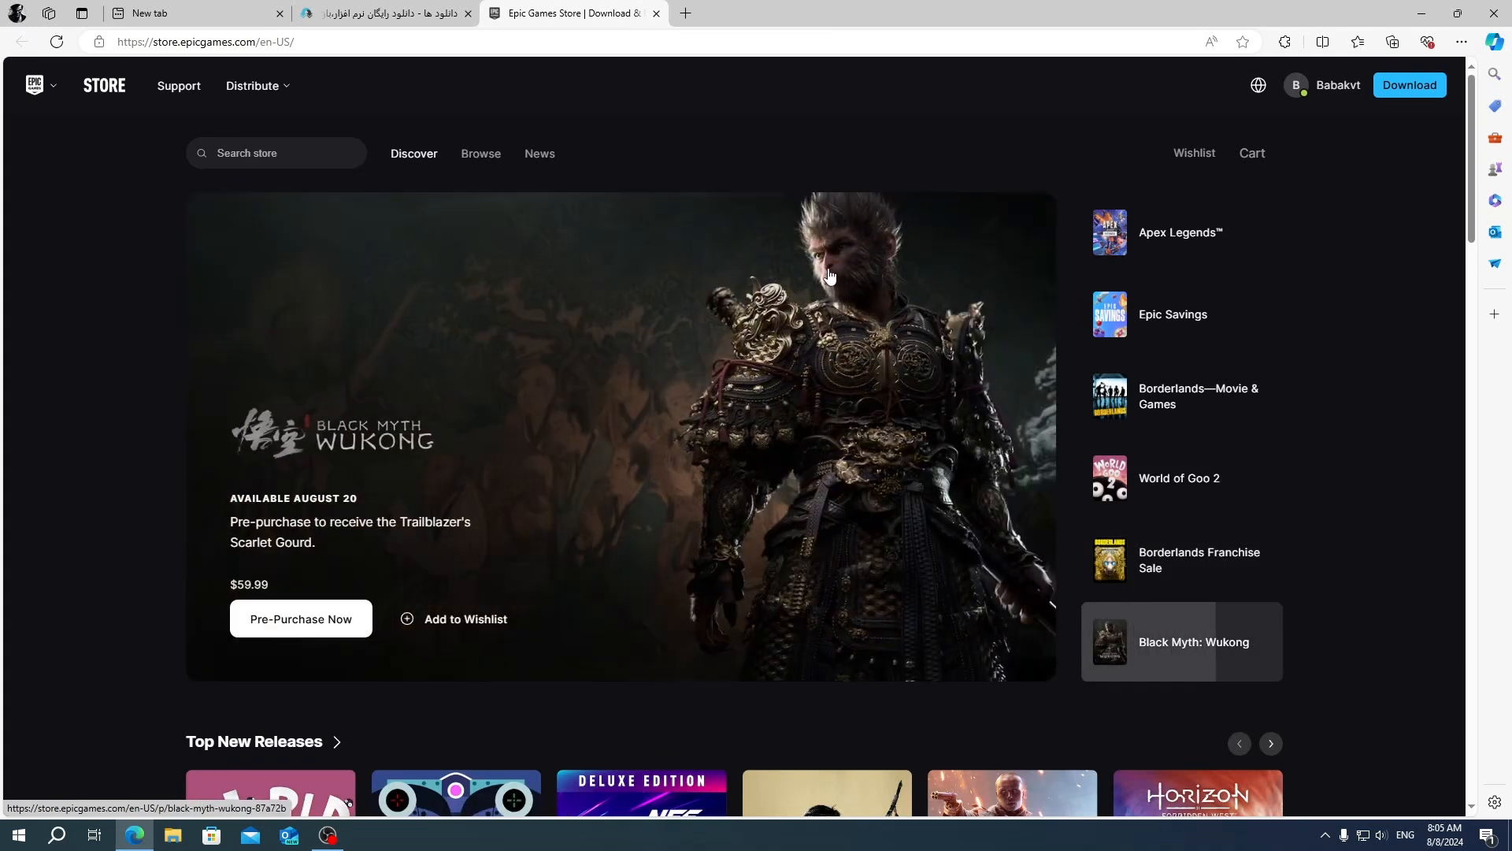
pyautogui.moveTo(903, 253)
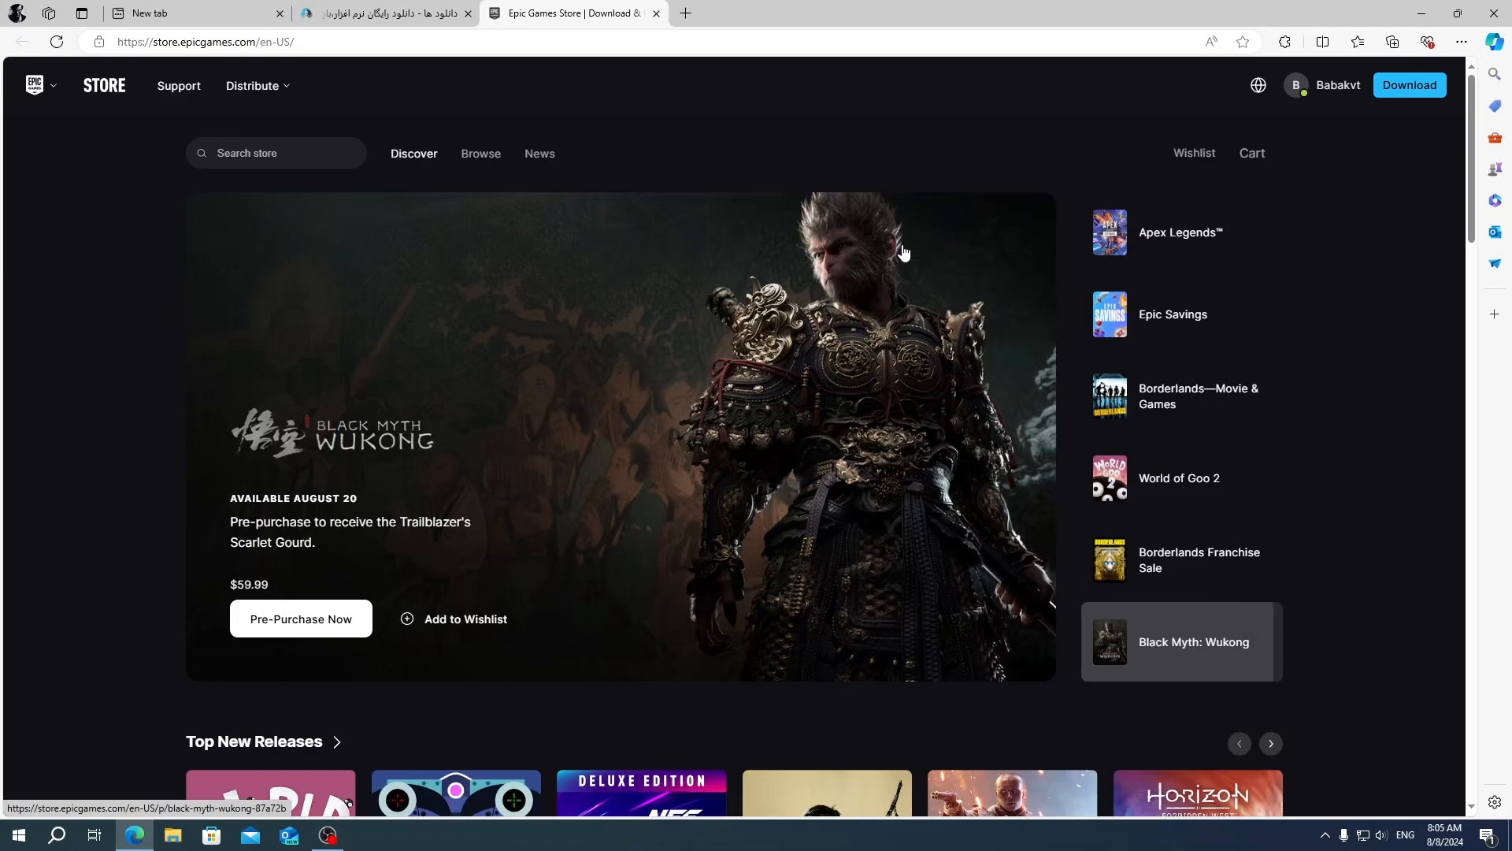
# Scroll down the Discover page to the Free Games section showing CYGNI free until Aug 15.
pyautogui.scroll(-3)
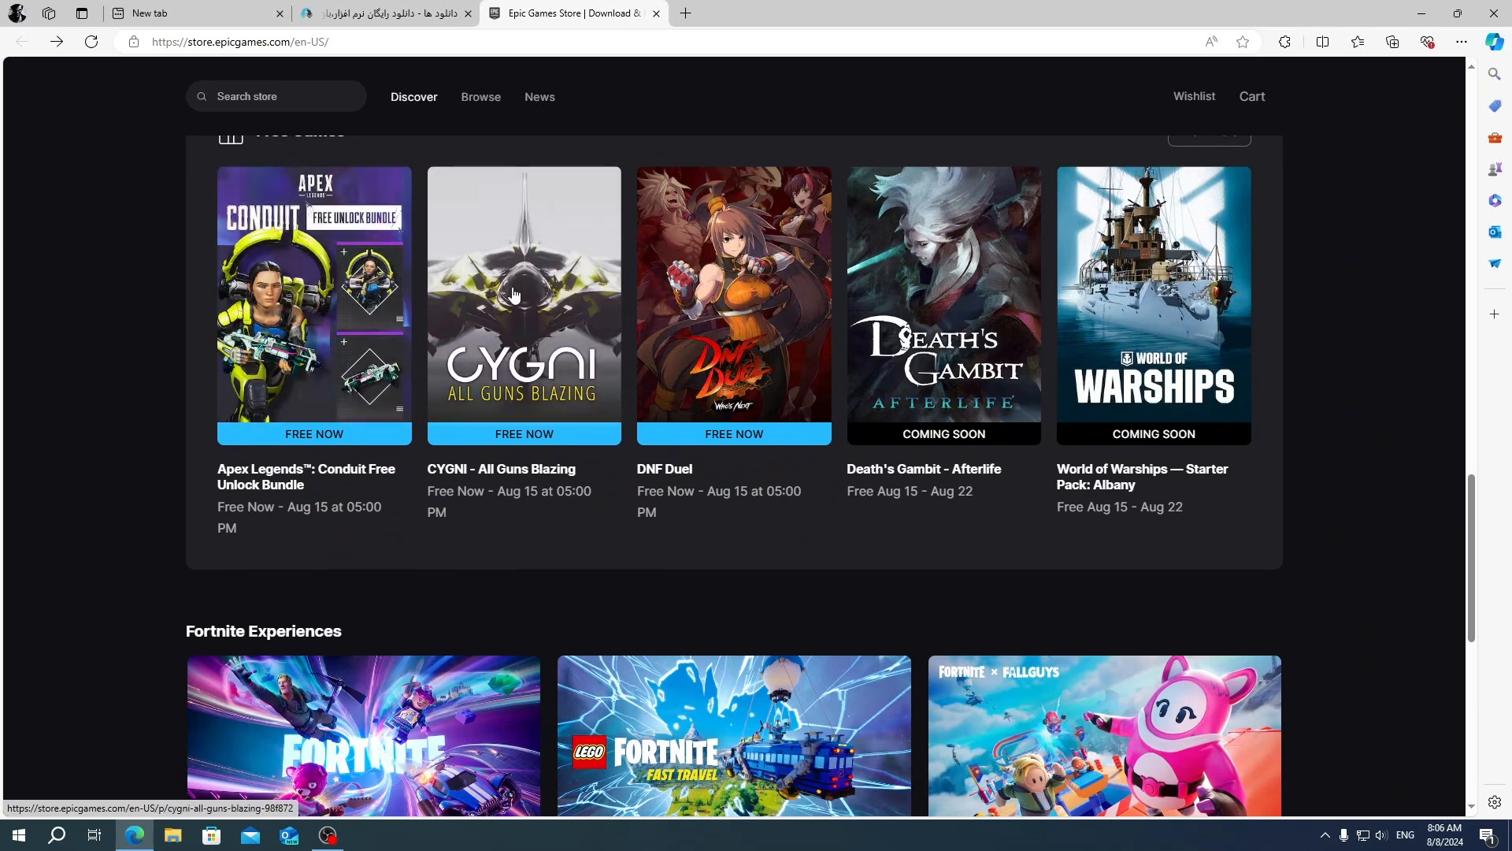
# Open the CYGNI - All Guns Blazing free game store page.
pyautogui.click(524, 305)
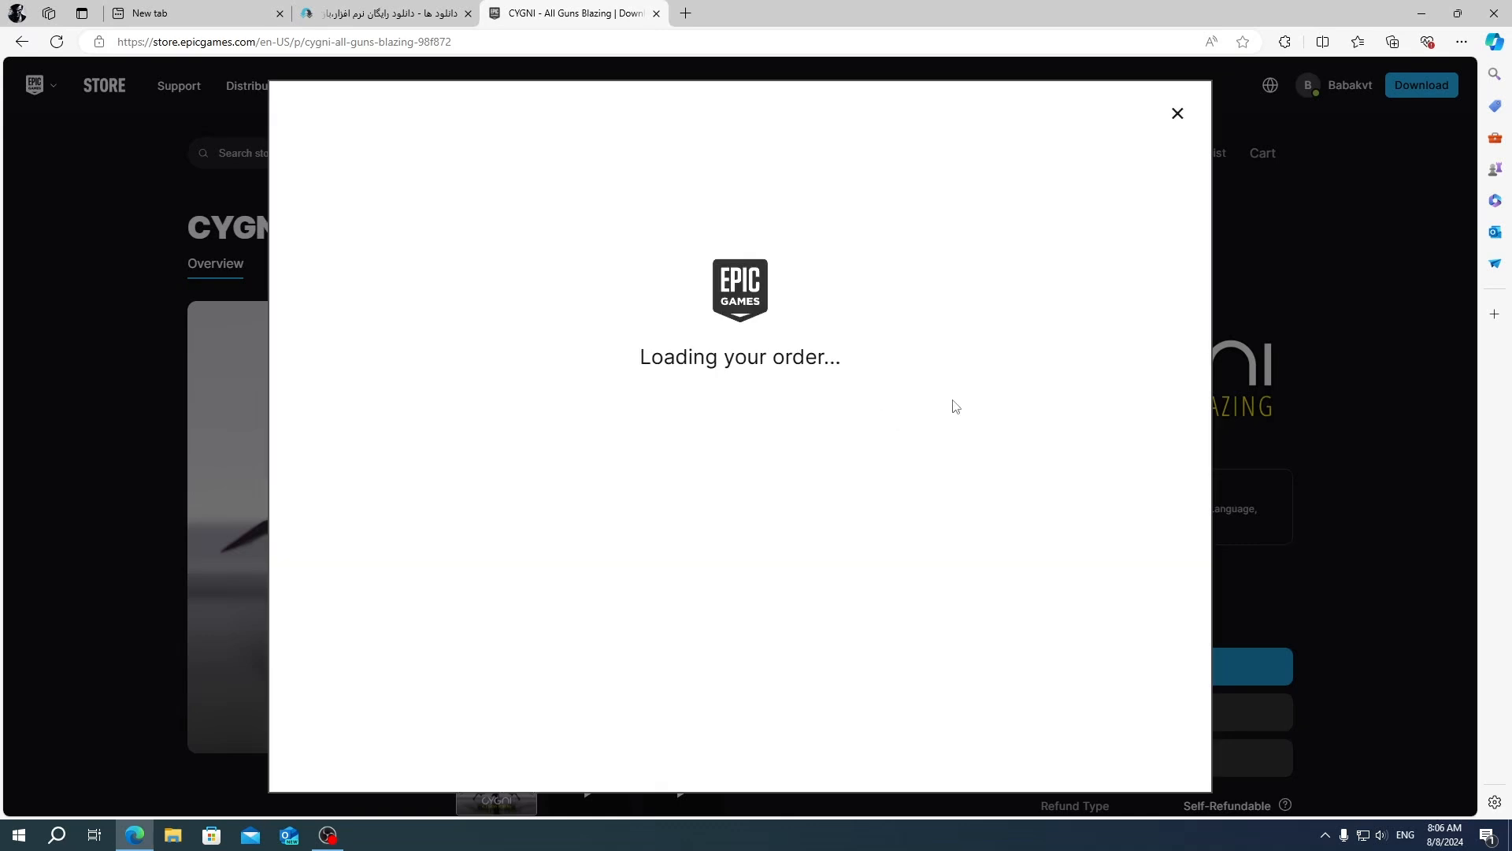
pyautogui.moveTo(953, 549)
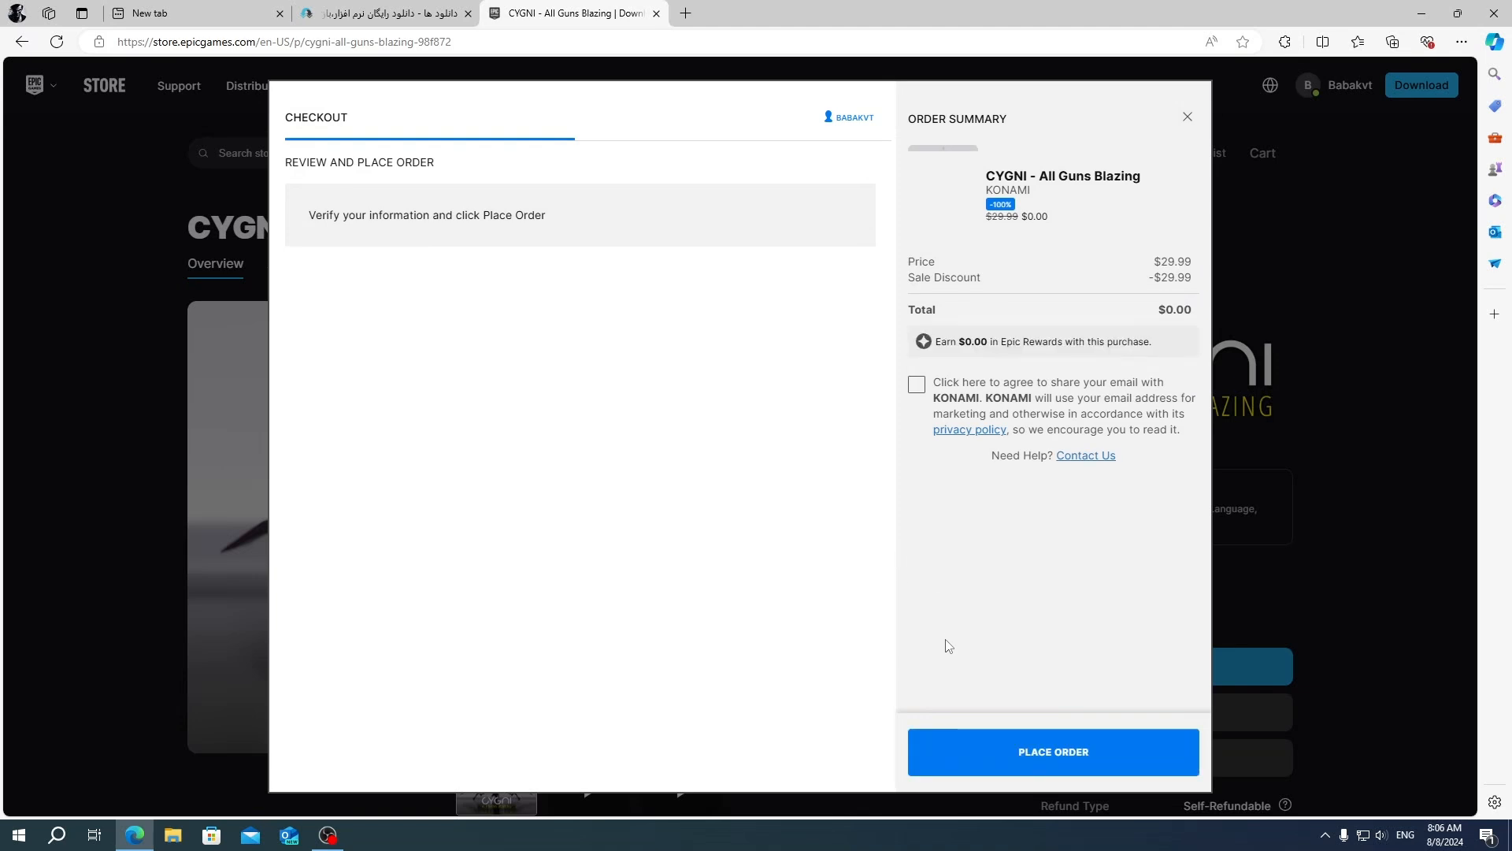
# Place the $0.00 order for CYGNI - All Guns Blazing and confirm it.
pyautogui.click(1053, 751)
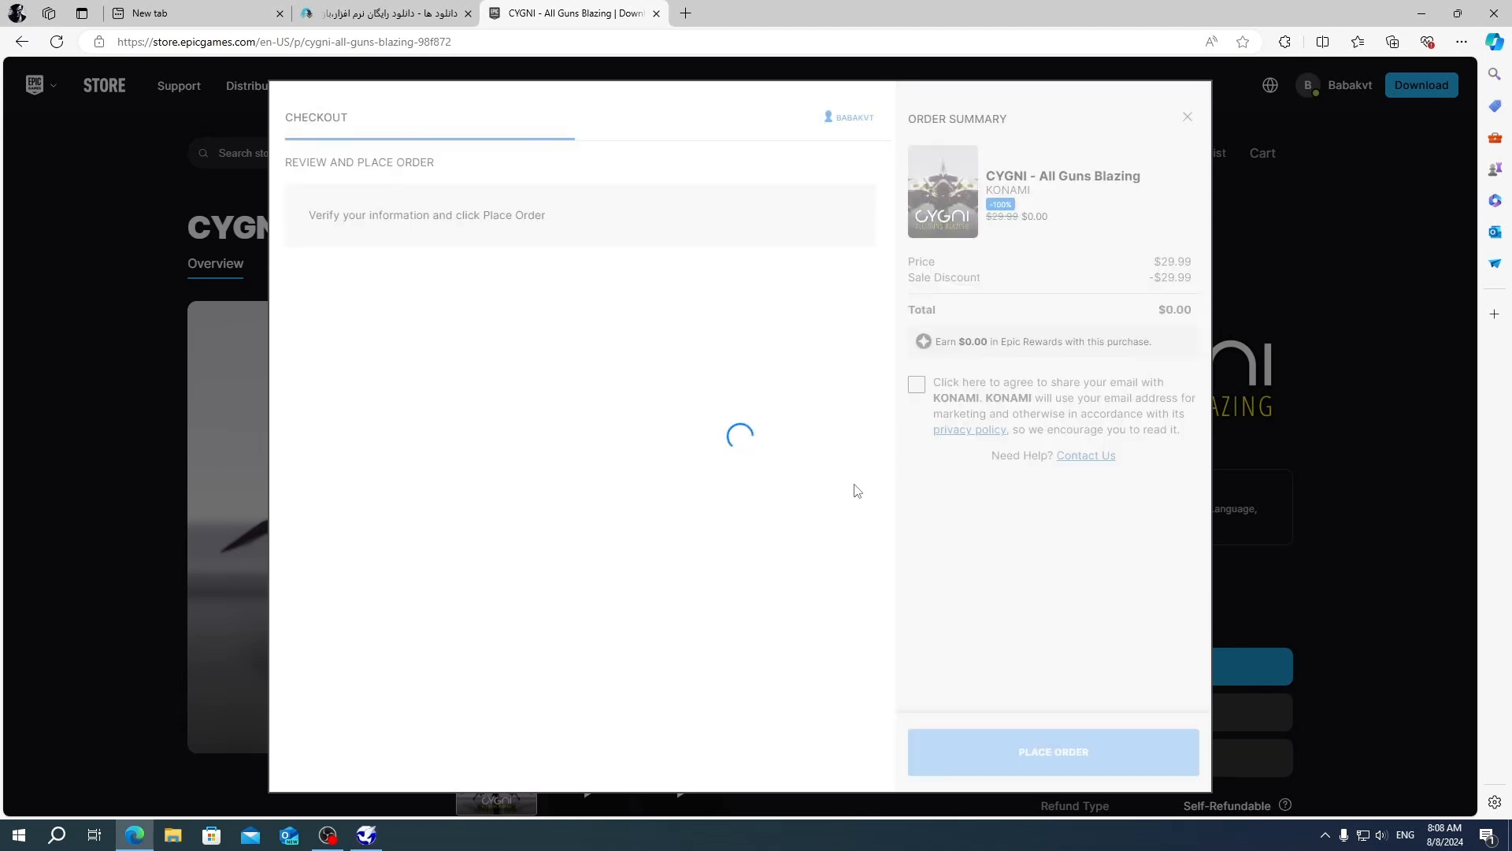
pyautogui.click(1052, 751)
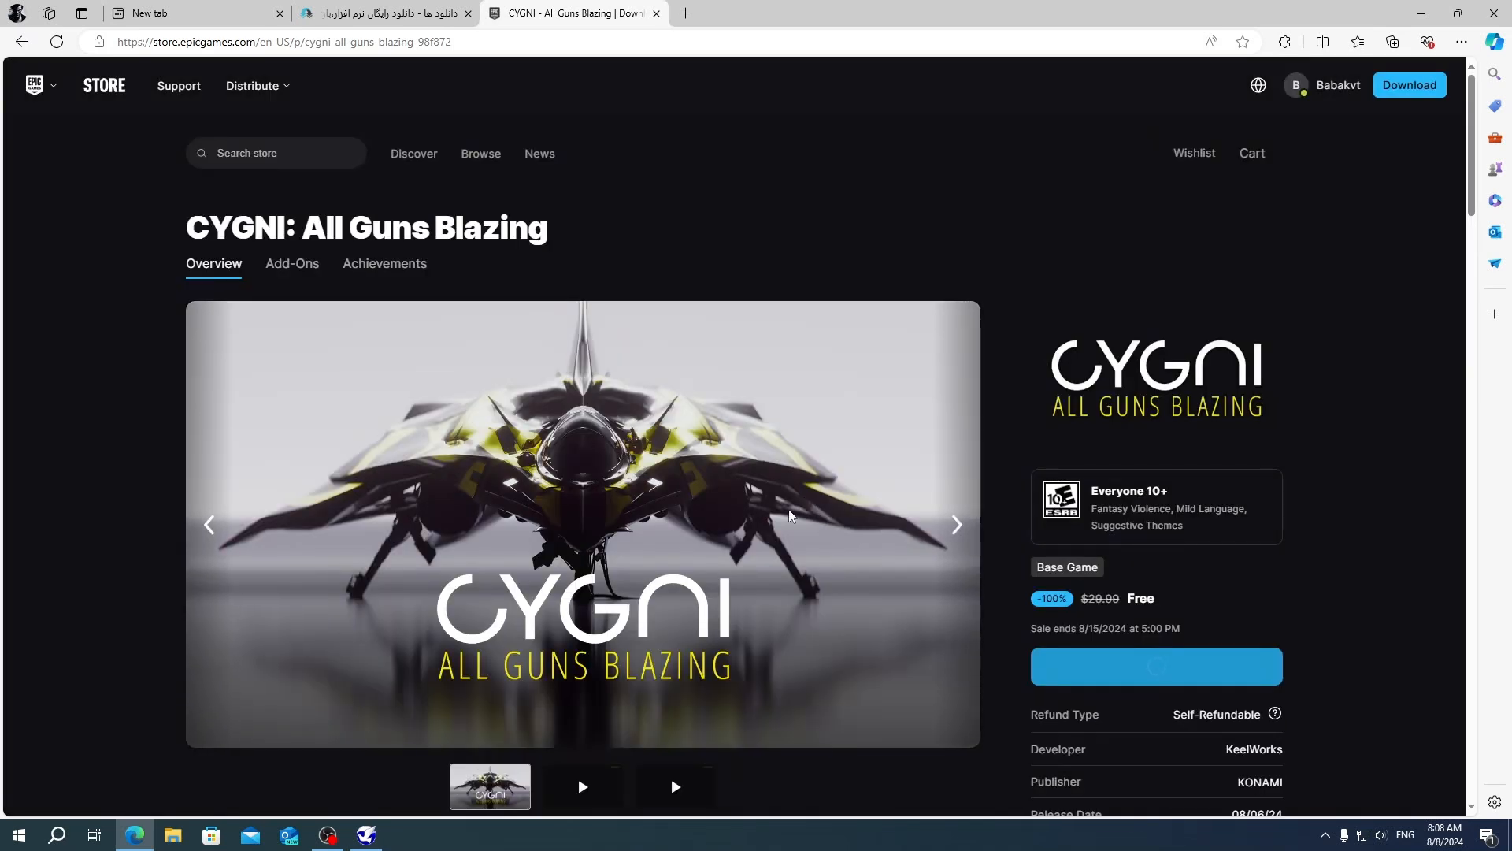
pyautogui.click(1156, 665)
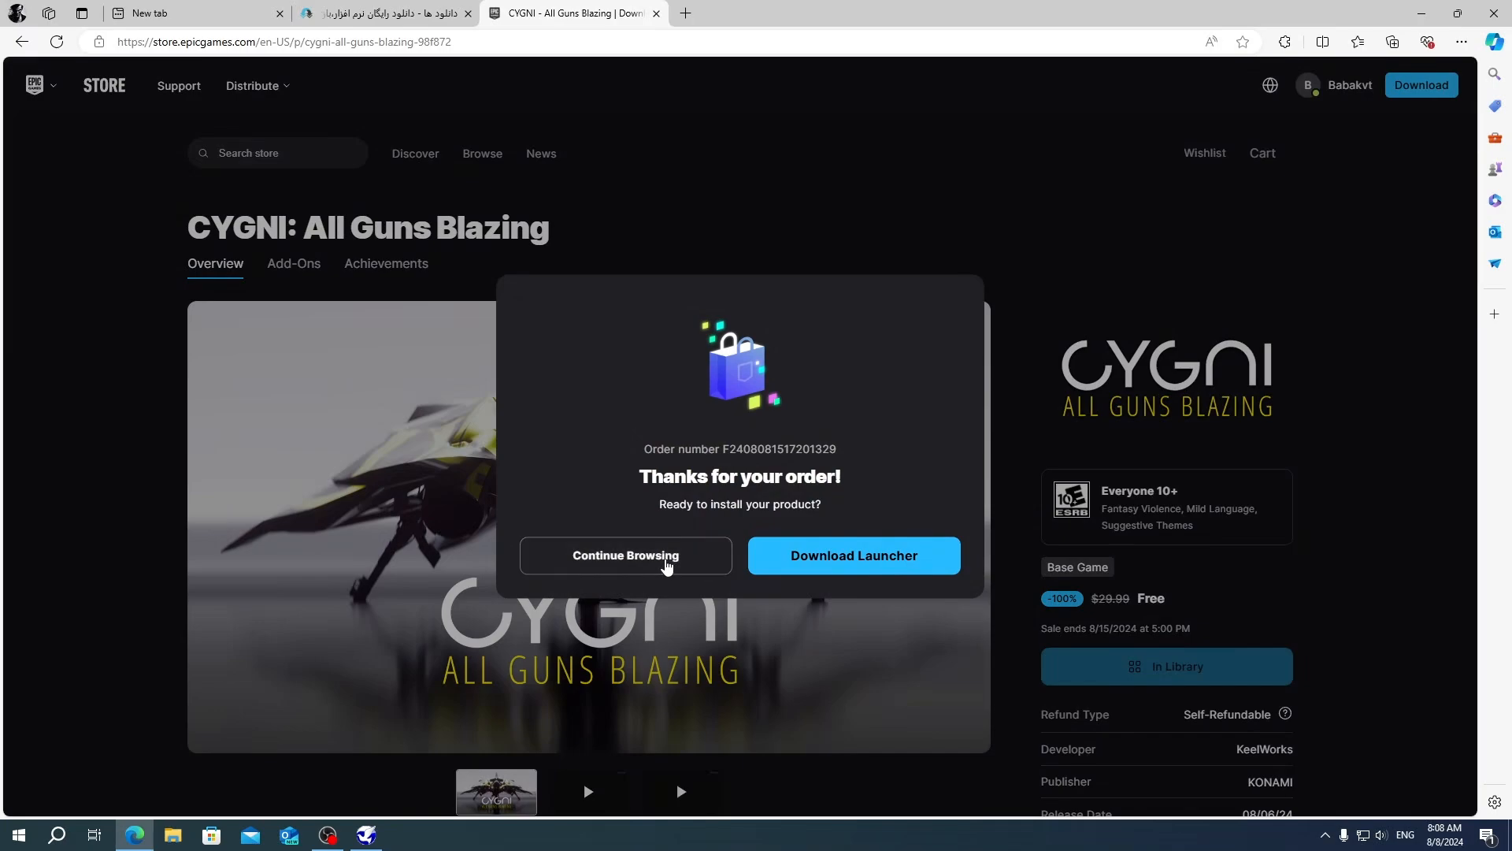